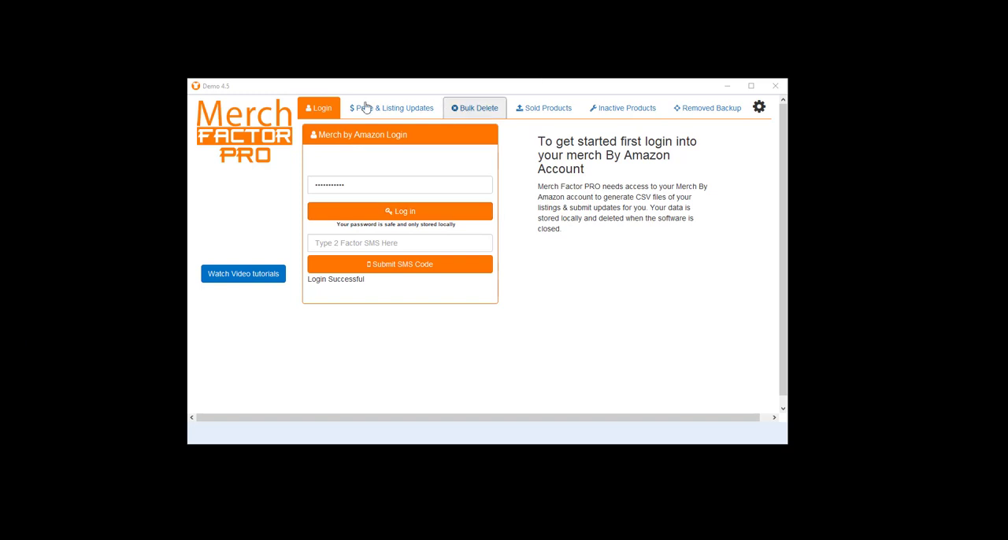
{"action": "mouse_move", "coordinate": [374, 186]}
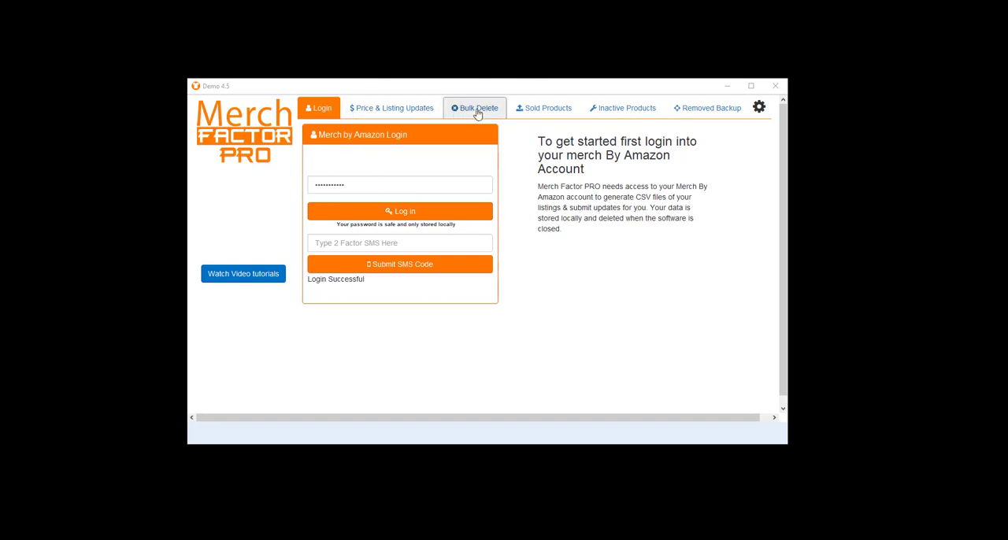
Switch from the login page to the Bulk Delete tab
{"action": "left_click", "coordinate": [475, 108]}
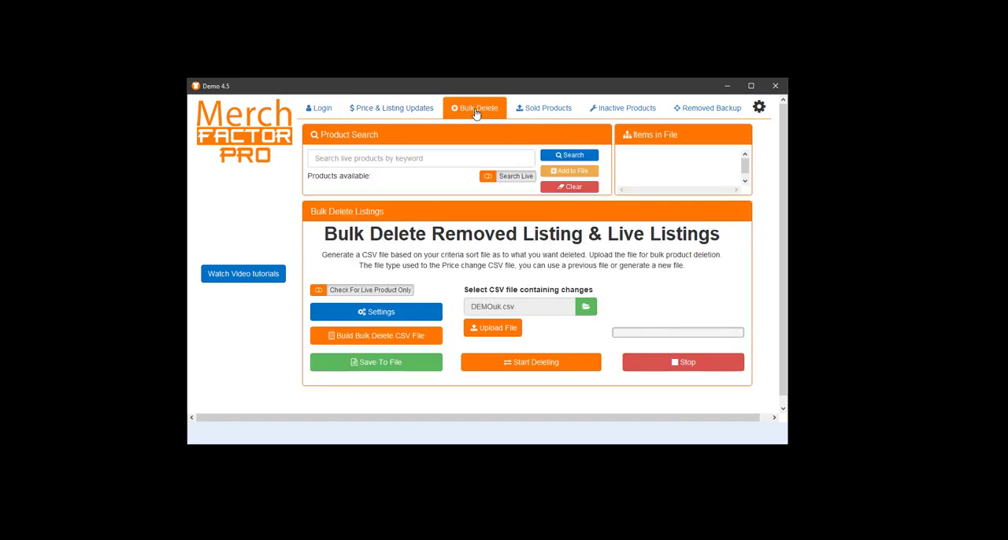
{"action": "mouse_move", "coordinate": [472, 142]}
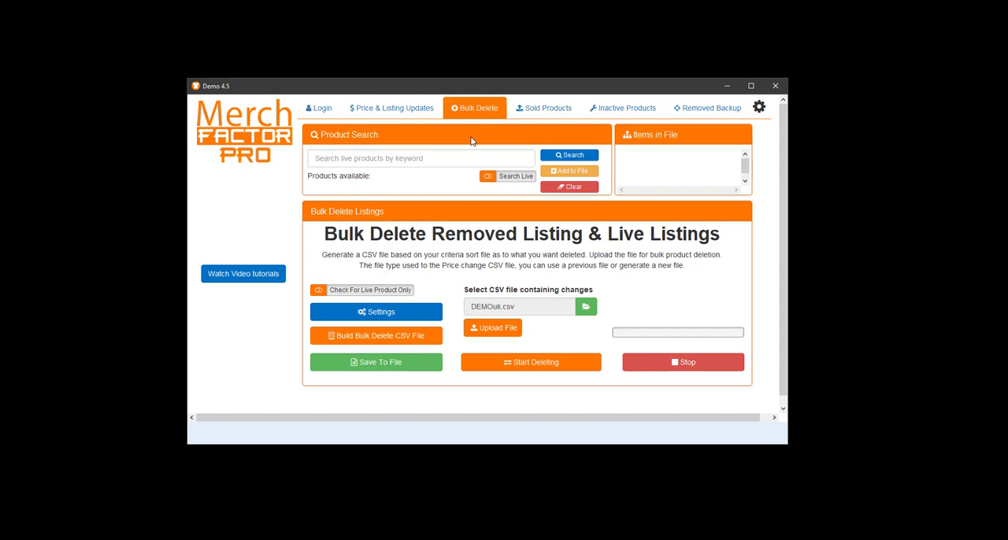
{"action": "left_click", "coordinate": [421, 159]}
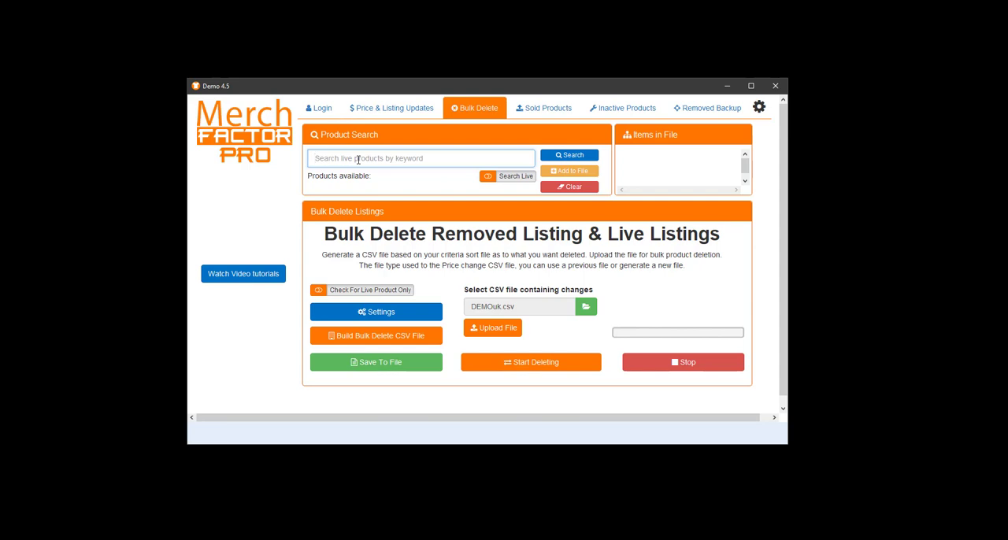
{"action": "mouse_move", "coordinate": [510, 176]}
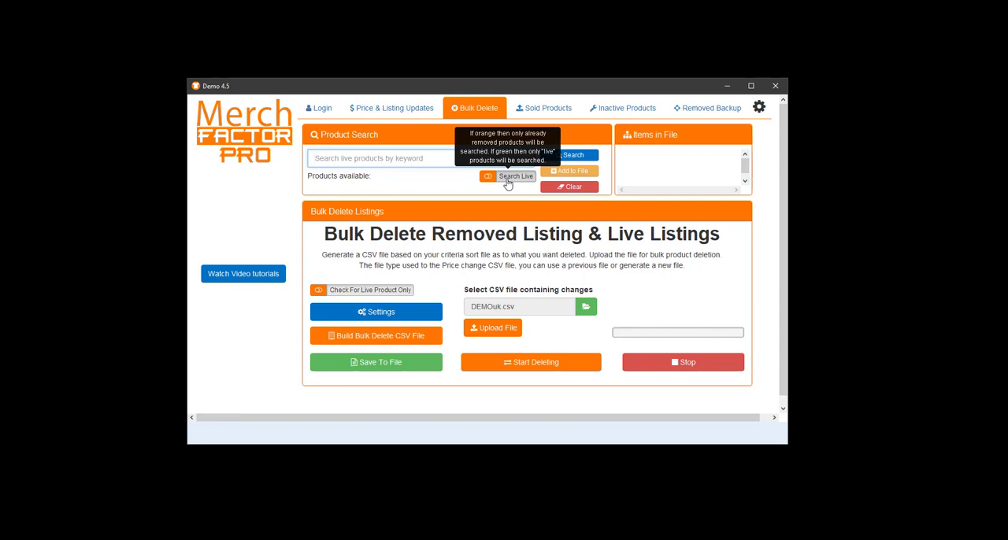
{"action": "left_click", "coordinate": [488, 177]}
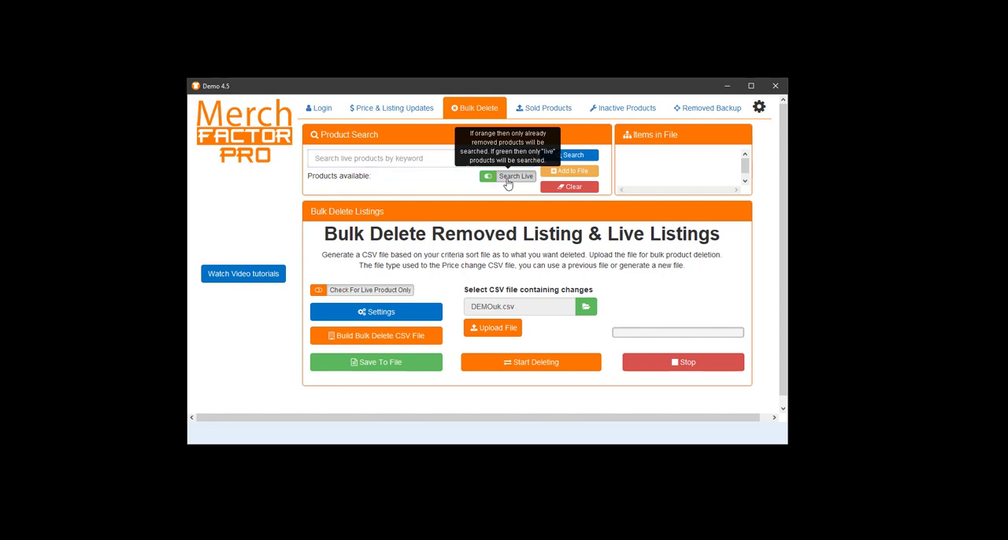
{"action": "left_click", "coordinate": [318, 289]}
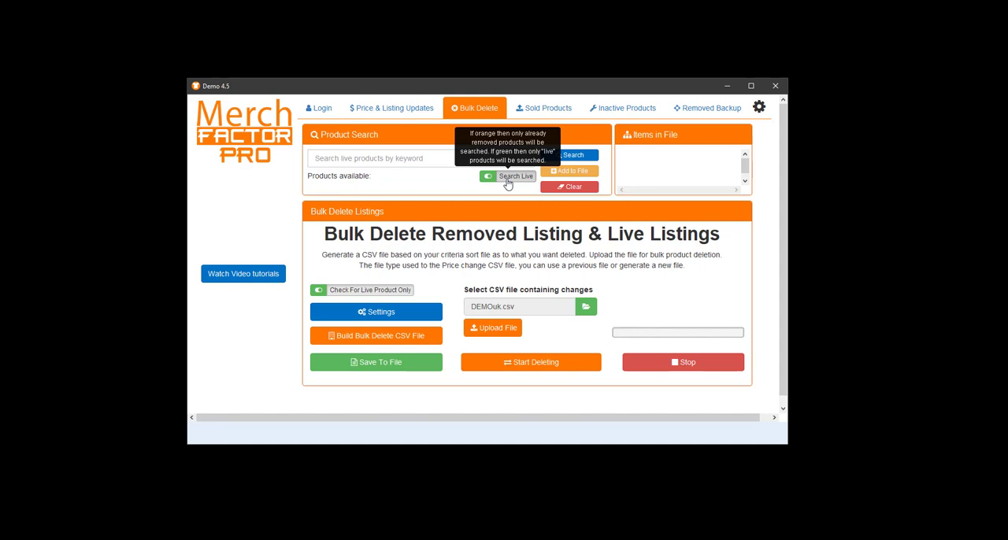
{"action": "left_click", "coordinate": [488, 176]}
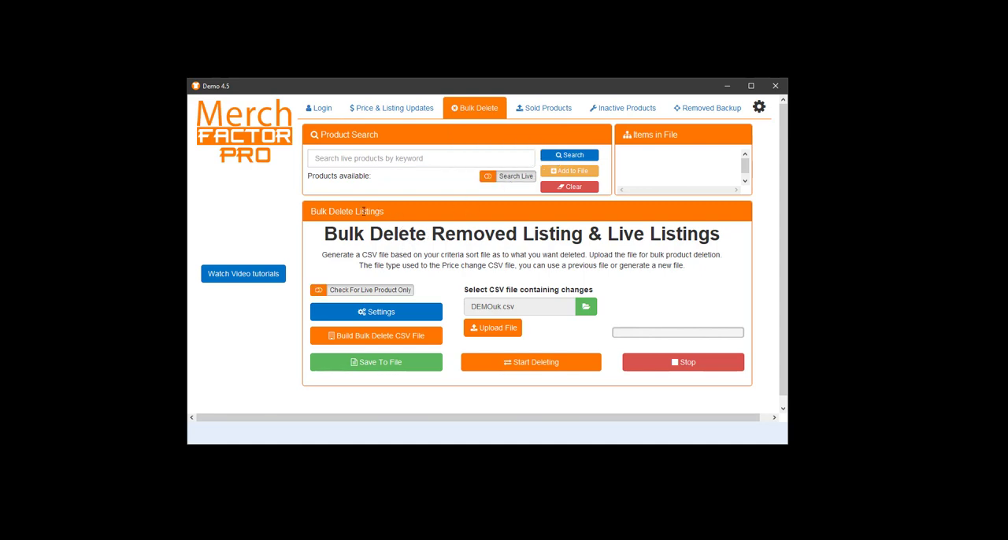
{"action": "mouse_move", "coordinate": [362, 219]}
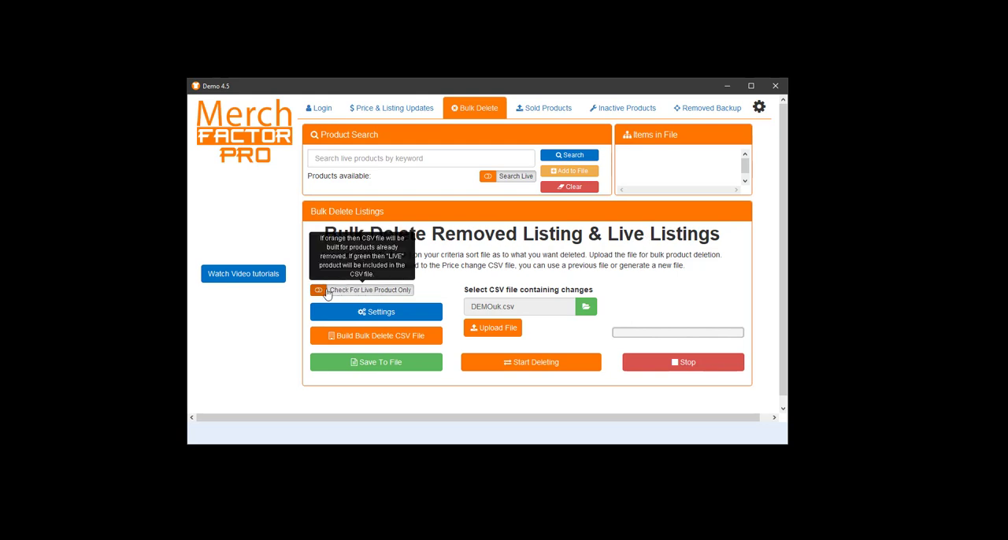
{"action": "mouse_move", "coordinate": [352, 298]}
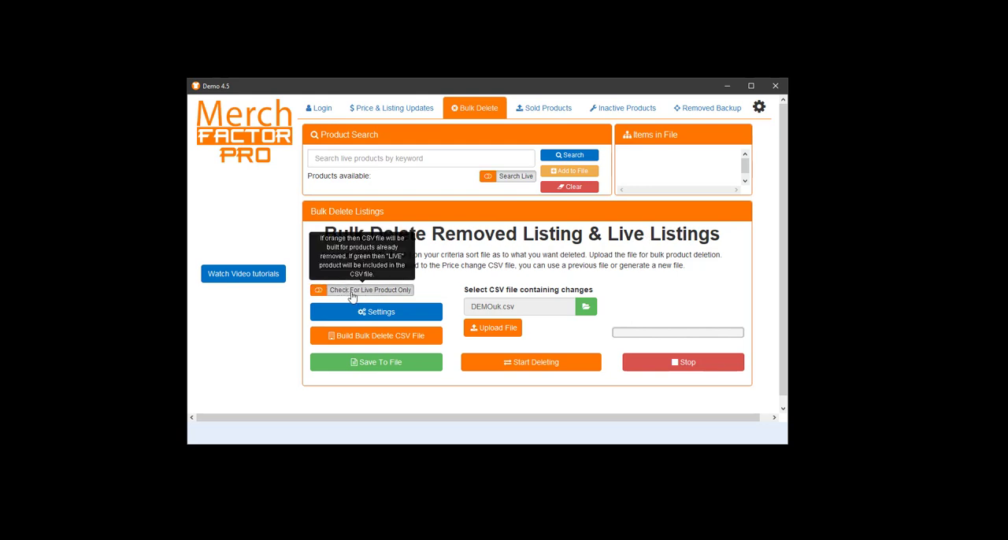
{"action": "mouse_move", "coordinate": [445, 282]}
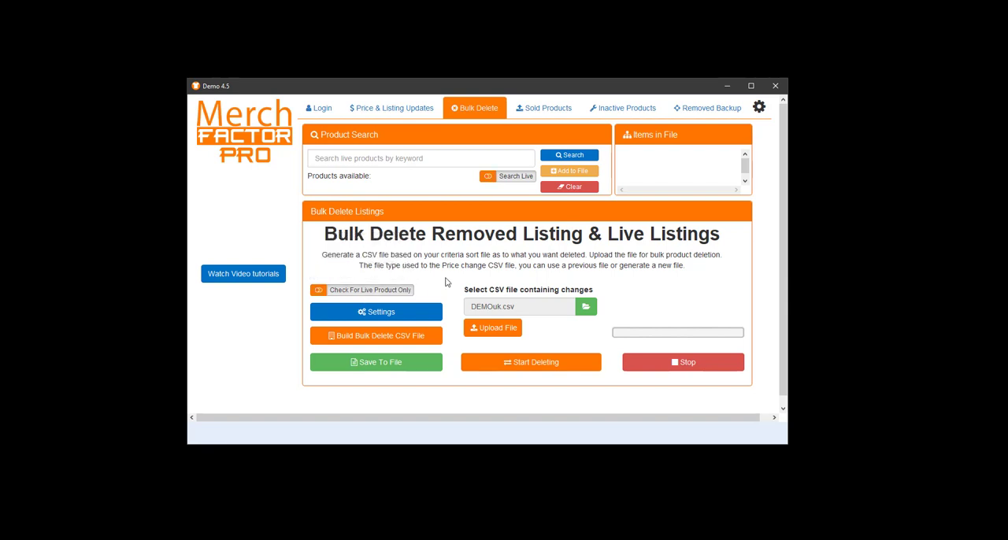
{"action": "left_click", "coordinate": [376, 312]}
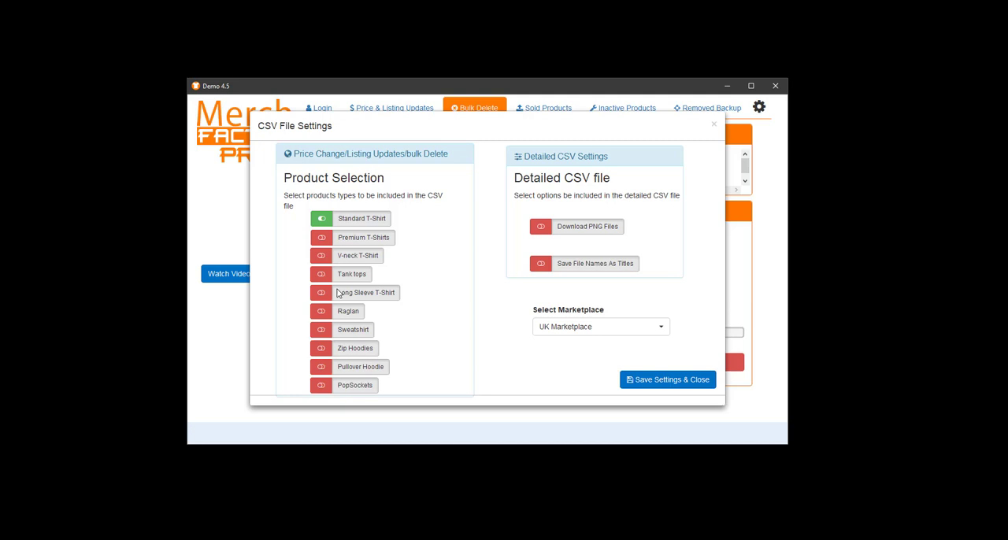
{"action": "mouse_move", "coordinate": [574, 327]}
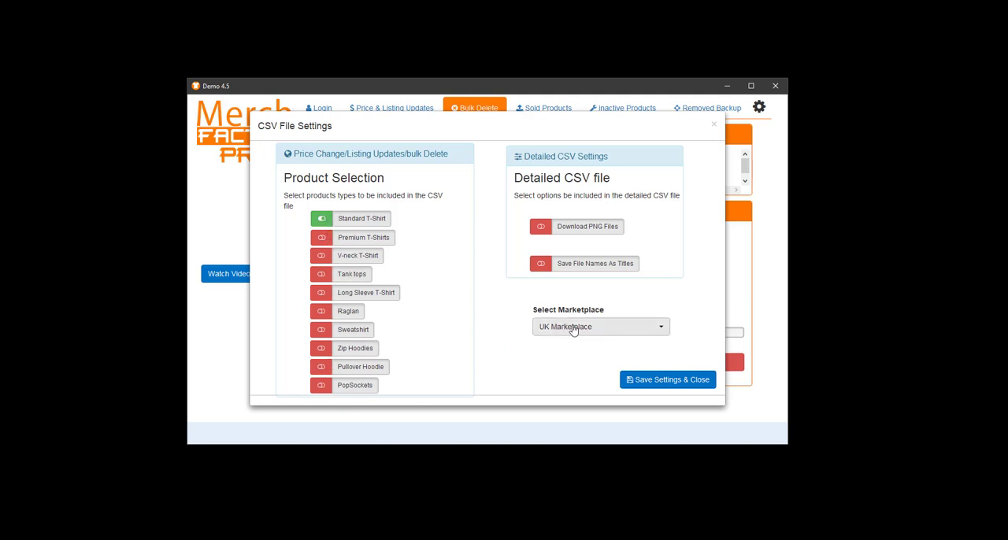
{"action": "mouse_move", "coordinate": [366, 204]}
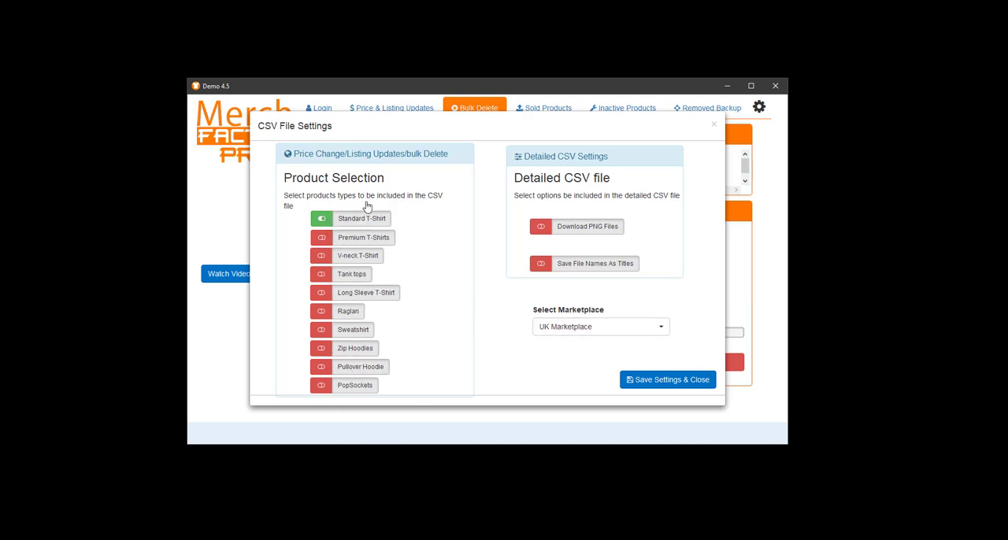
{"action": "mouse_move", "coordinate": [467, 308]}
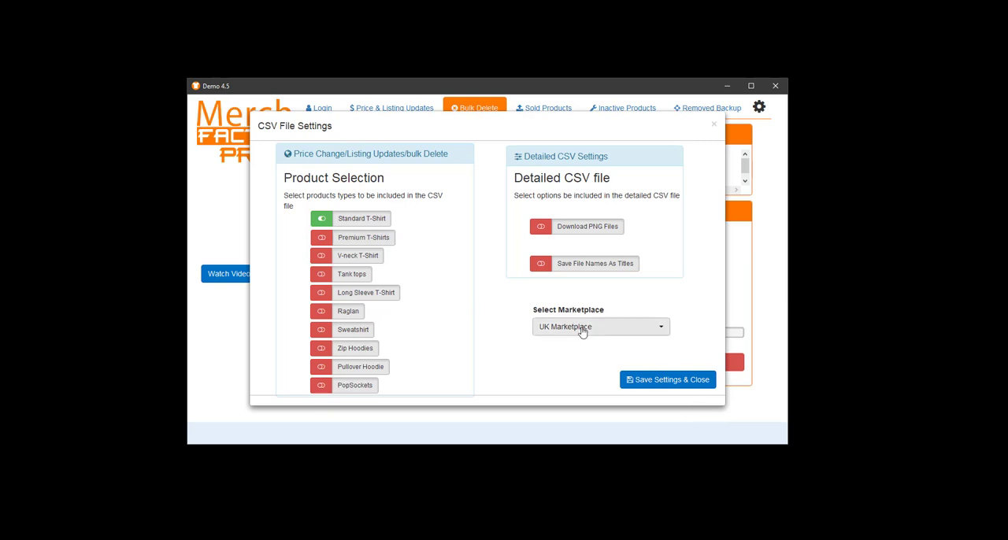
Save the Standard T-Shirt, UK Marketplace CSV settings and close the dialog
{"action": "left_click", "coordinate": [667, 379]}
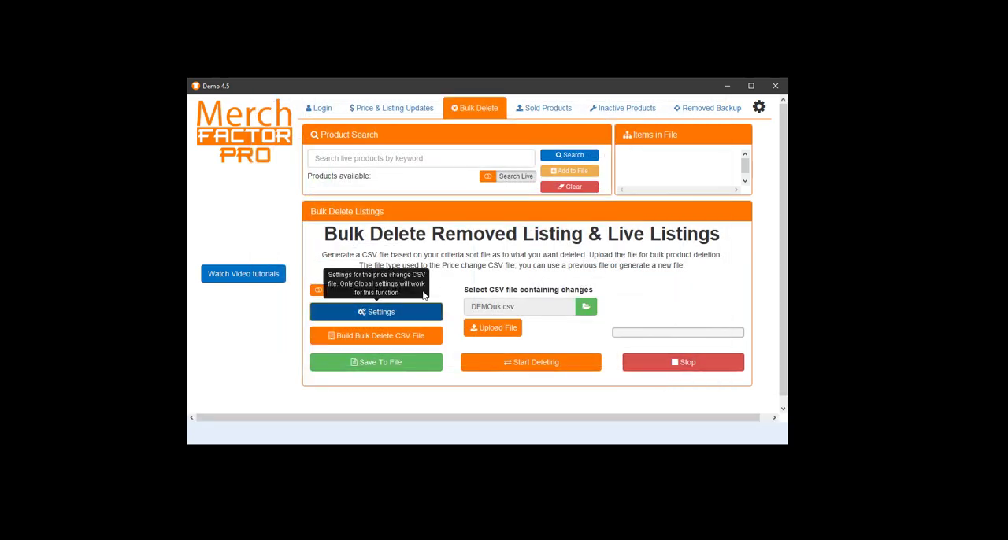
{"action": "mouse_move", "coordinate": [370, 342]}
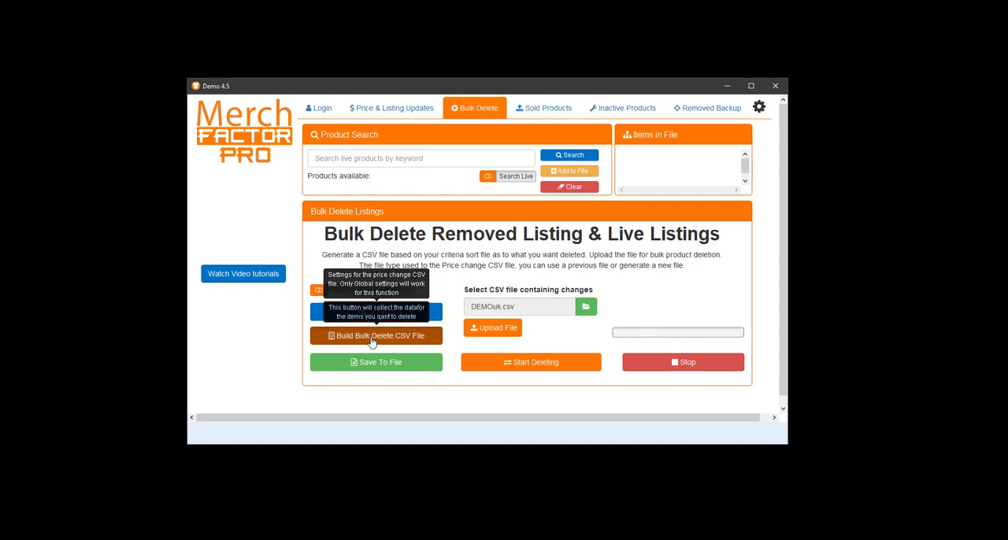
Build the bulk delete CSV of Standard T-Shirt products and save it as DEMOuk
{"action": "left_click", "coordinate": [376, 335]}
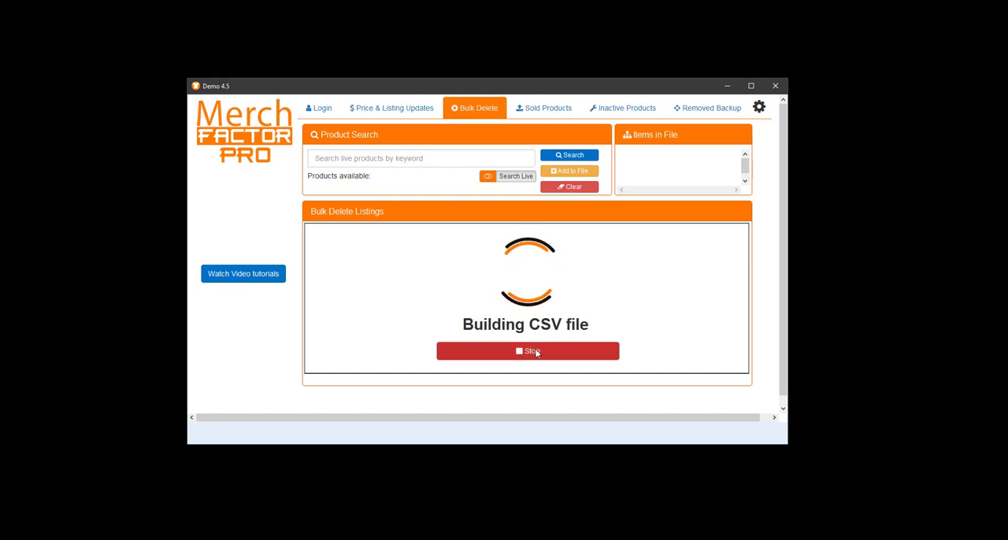
{"action": "left_click", "coordinate": [527, 350]}
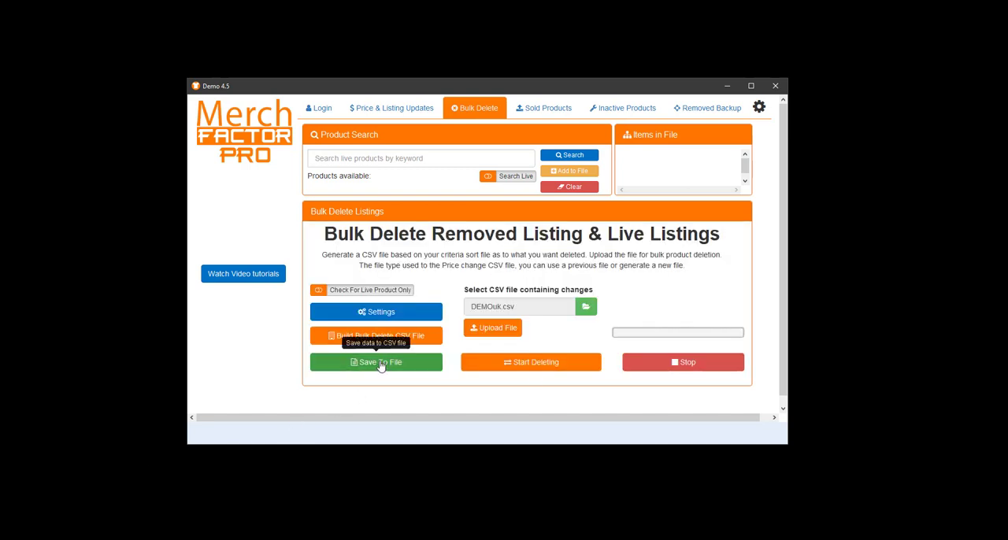
{"action": "left_click", "coordinate": [375, 361]}
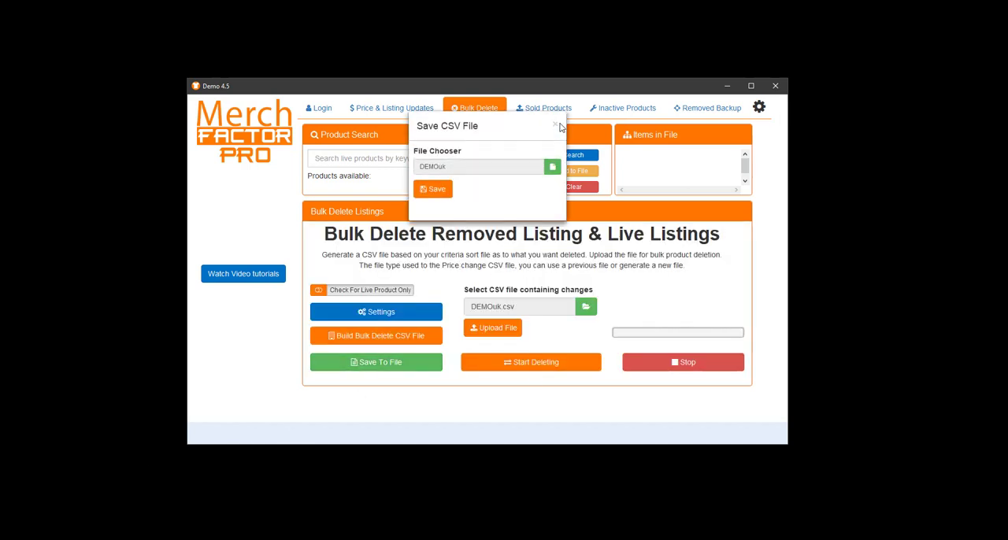
{"action": "left_click", "coordinate": [559, 126]}
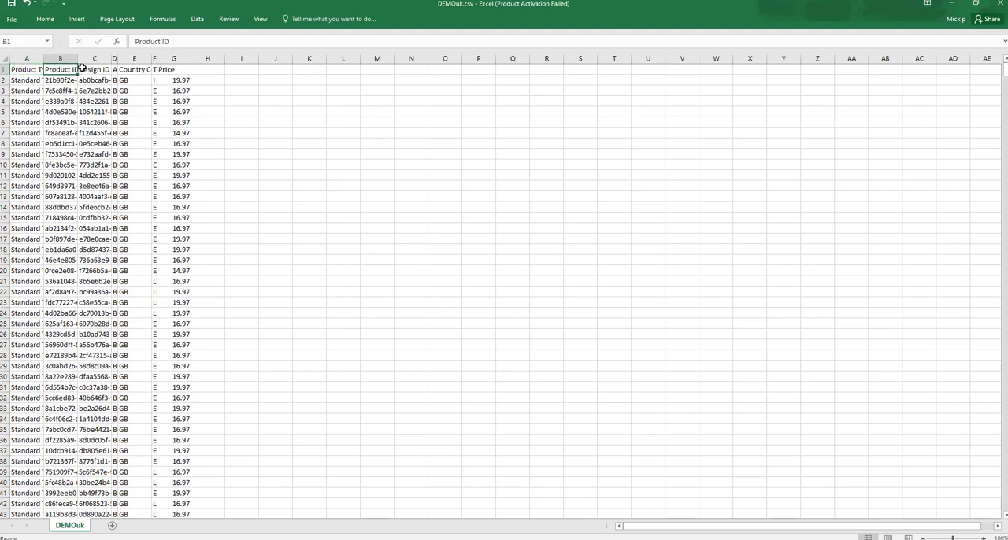
Widen two header columns in DEMOuk.csv to read the headers fully
{"action": "left_click", "coordinate": [94, 70]}
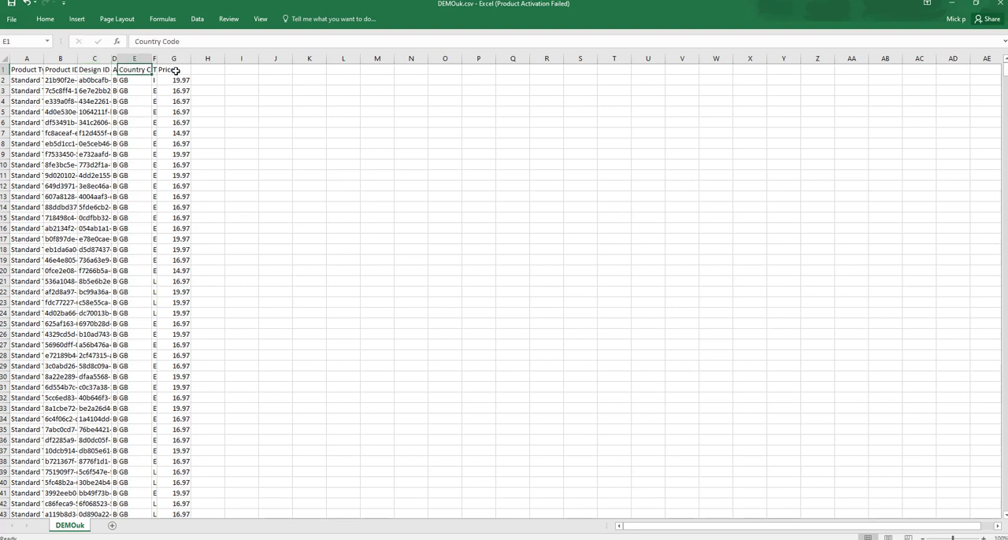
{"action": "left_click", "coordinate": [174, 69]}
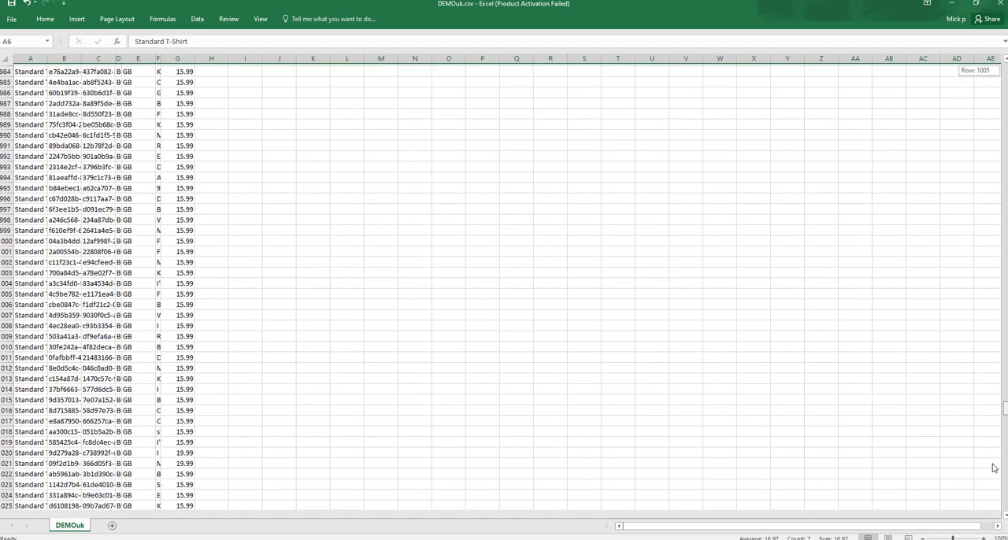
Cut DEMOuk.csv down to two T-Shirt rows and save it in CSV format
{"action": "scroll", "scroll_direction": "down", "scroll_amount": 3}
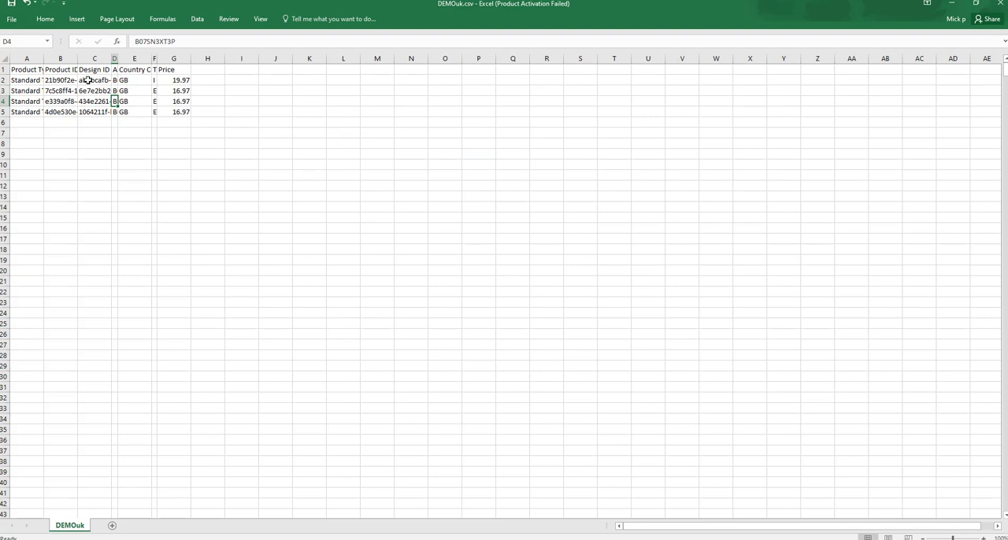
{"action": "left_click", "coordinate": [3, 79]}
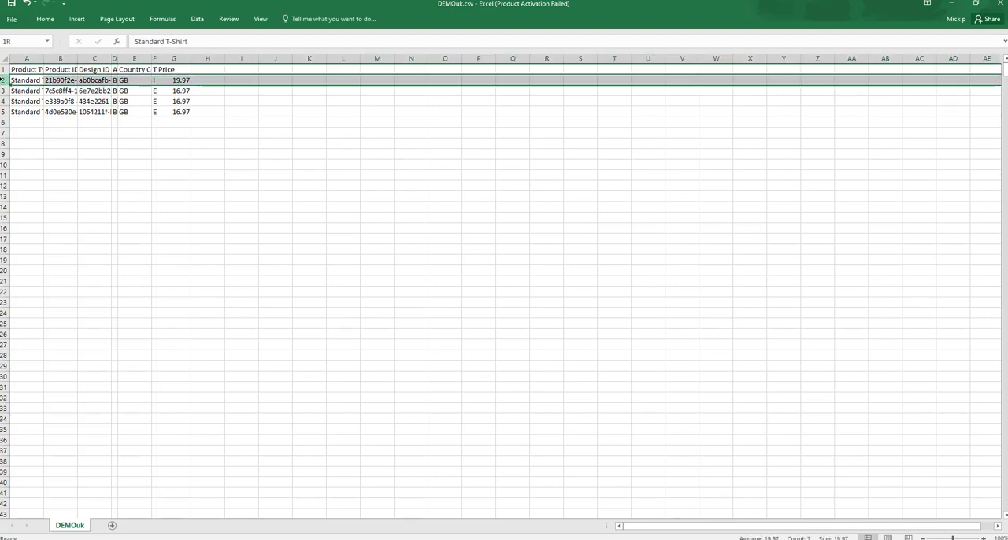
{"action": "left_click", "coordinate": [27, 79]}
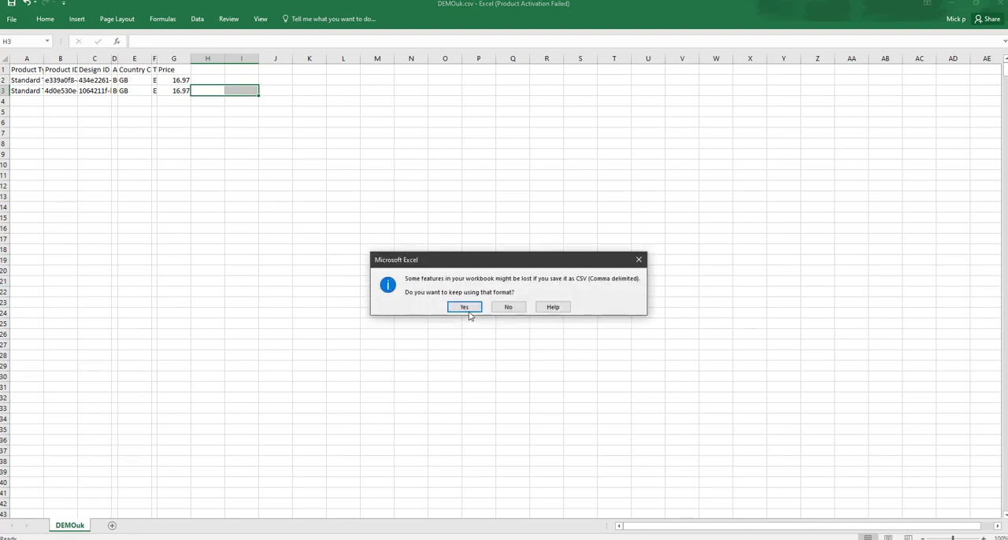
{"action": "left_click", "coordinate": [464, 307]}
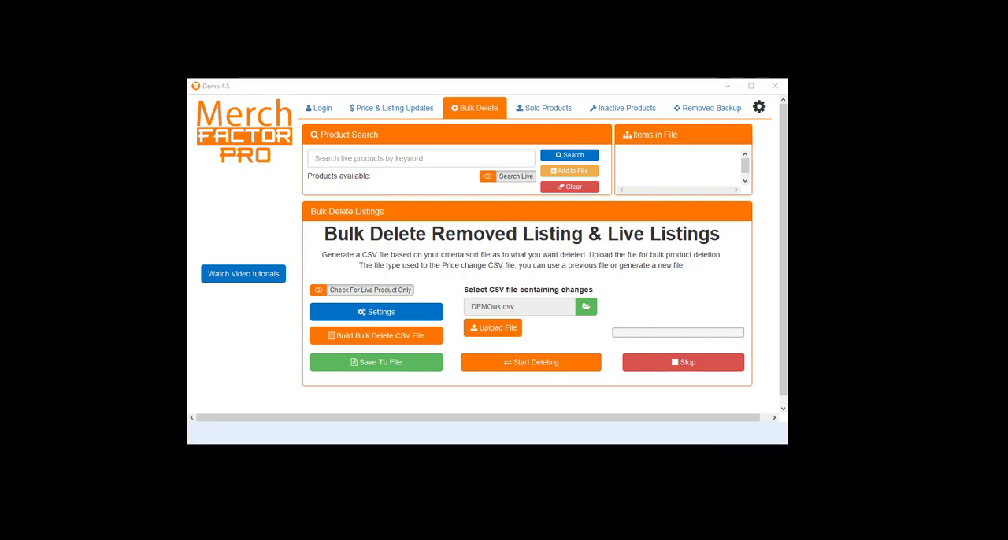
{"action": "mouse_move", "coordinate": [541, 330]}
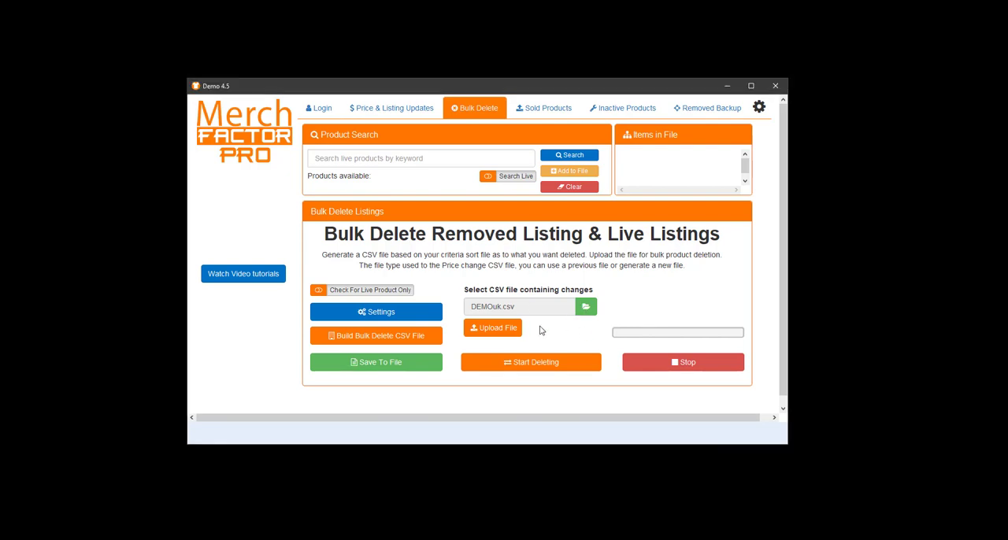
Upload the edited DEMOuk.csv with 2 products and start deleting them
{"action": "left_click", "coordinate": [493, 327]}
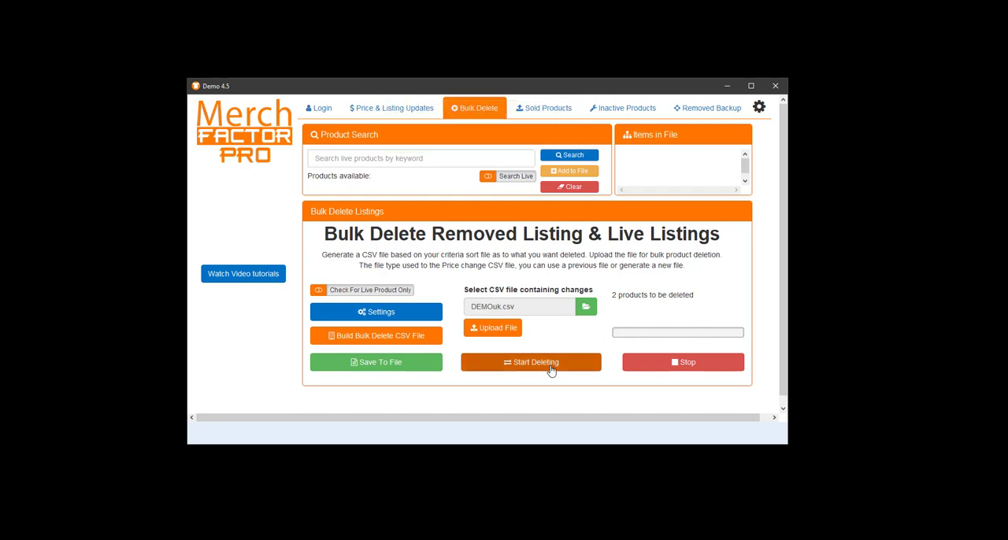
{"action": "left_click", "coordinate": [530, 362]}
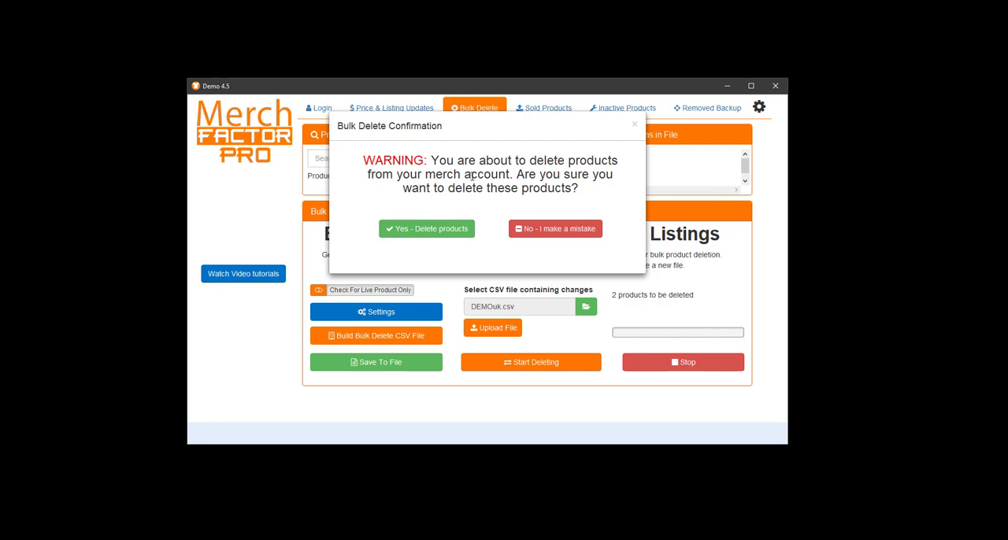
{"action": "mouse_move", "coordinate": [658, 157]}
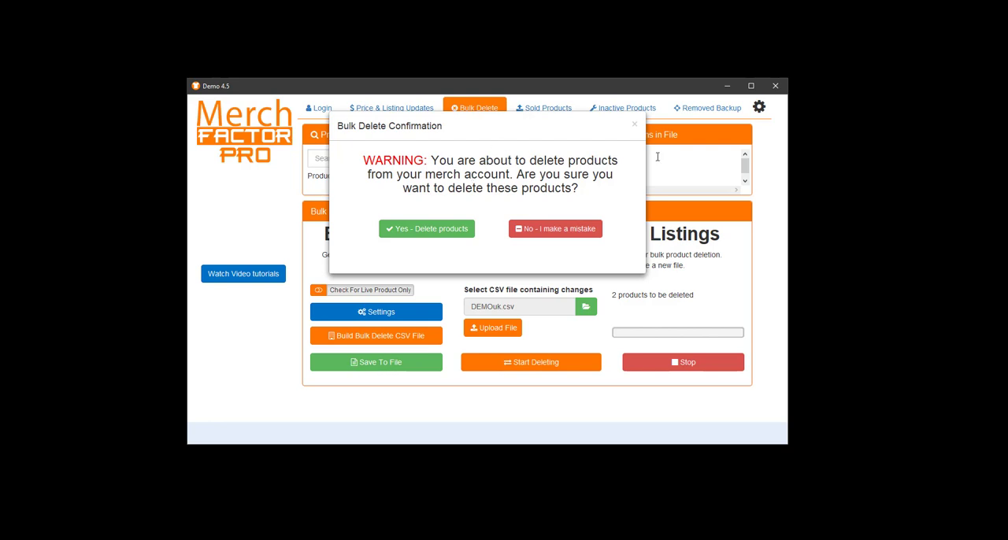
Confirm the bulk deletion with 'Yes - Delete products' in the confirmation dialog
{"action": "left_click", "coordinate": [426, 228]}
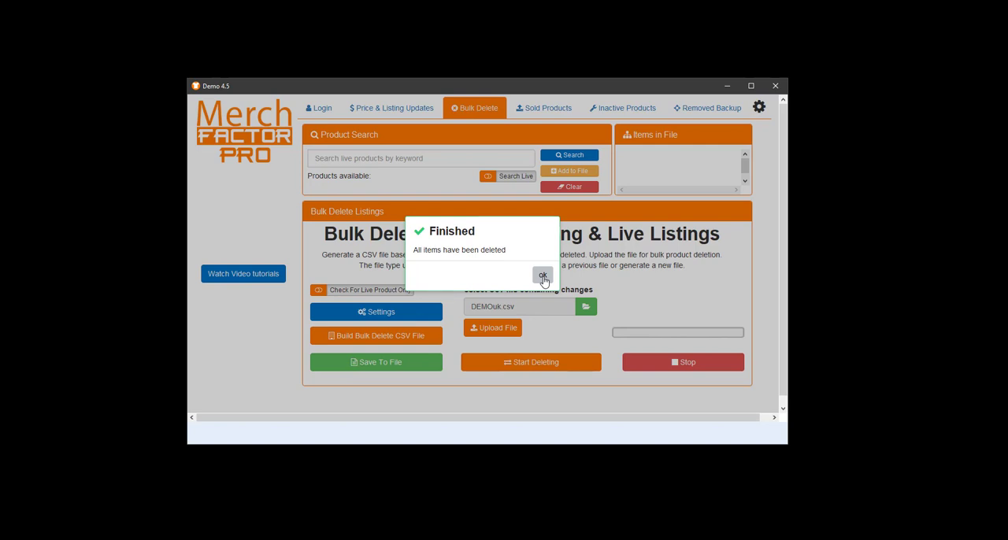
{"action": "mouse_move", "coordinate": [169, 324]}
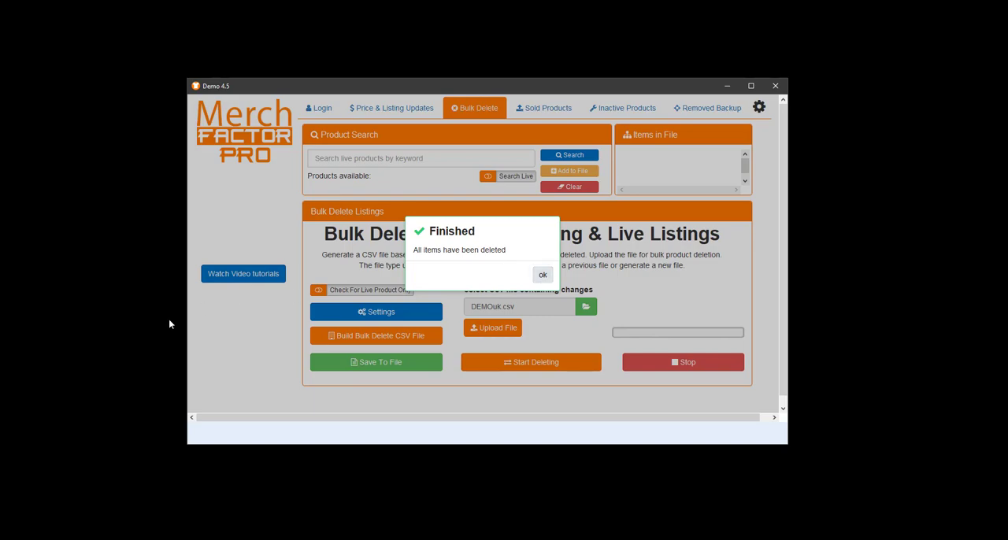